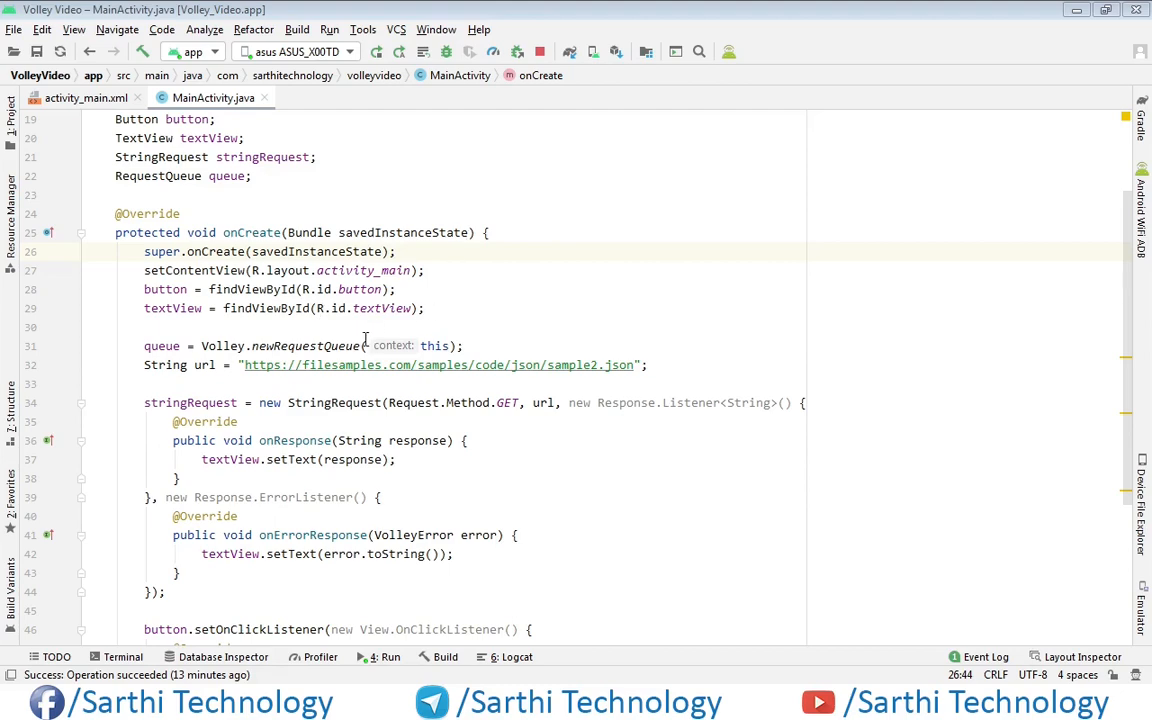
Review the Volley StringRequest setup in MainActivity's onCreate while the app builds
{"action": "scroll", "scroll_direction": "down", "scroll_amount": 3}
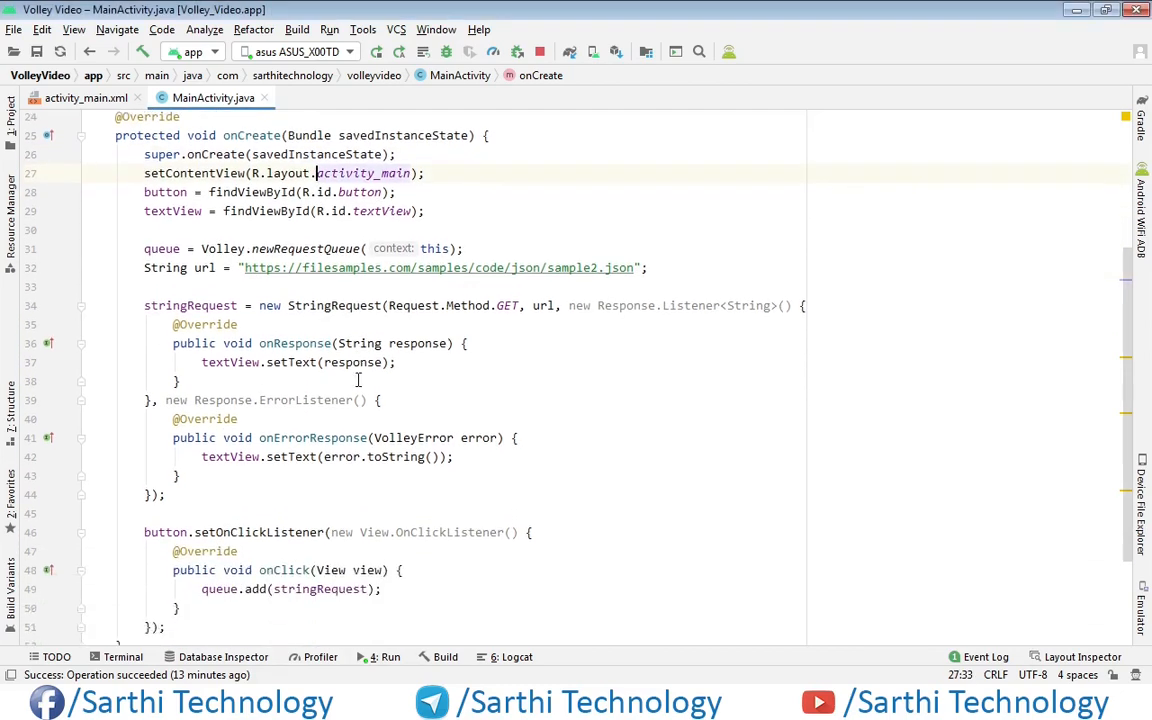
{"action": "scroll", "scroll_direction": "down", "scroll_amount": 3}
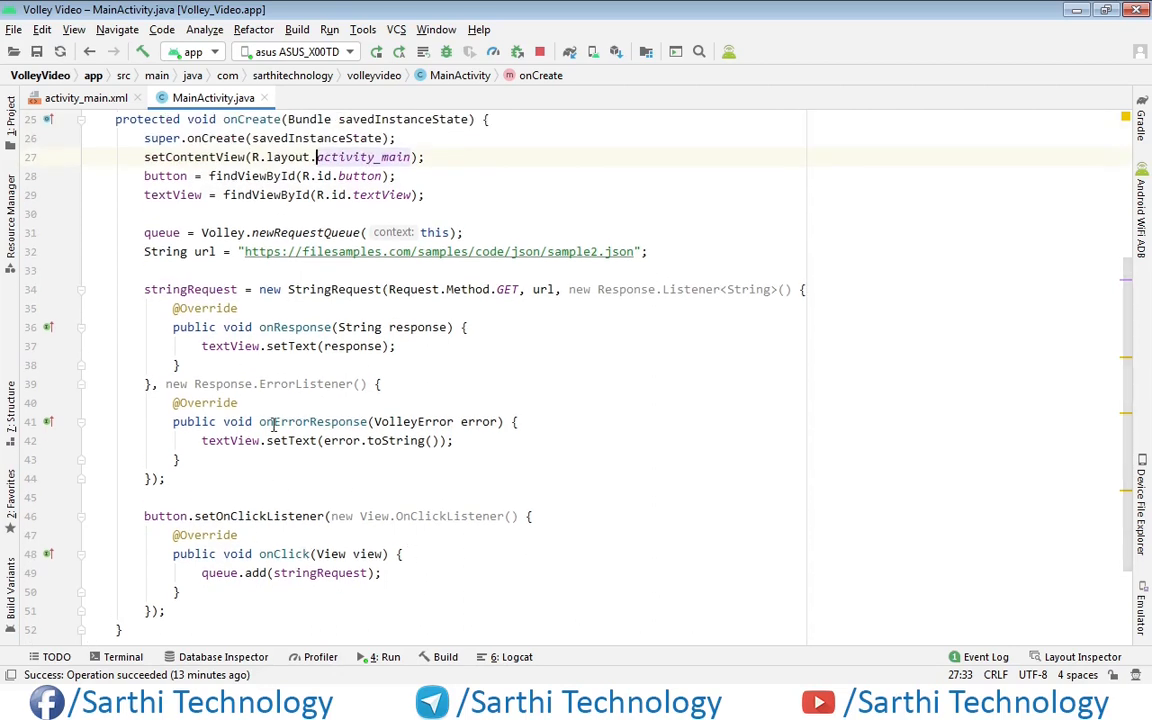
{"action": "mouse_move", "coordinate": [626, 248]}
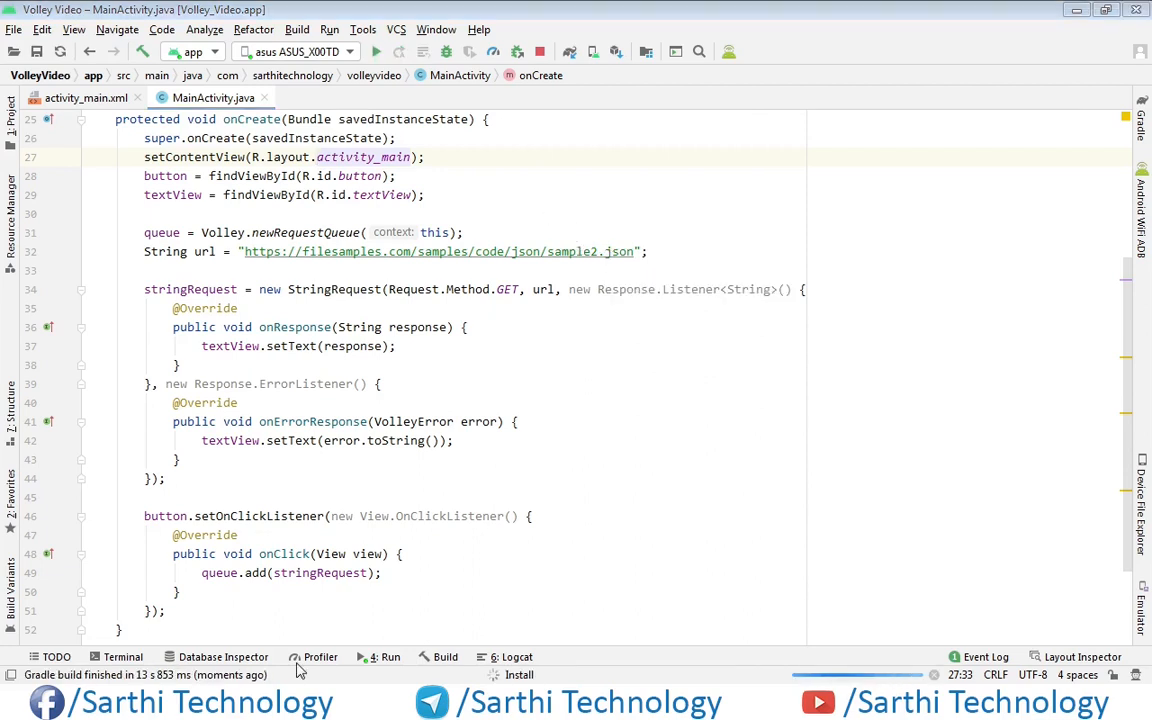
Bring up the emulator and tap SEND in the Volley Video app to fire the request
{"action": "left_click", "coordinate": [376, 52]}
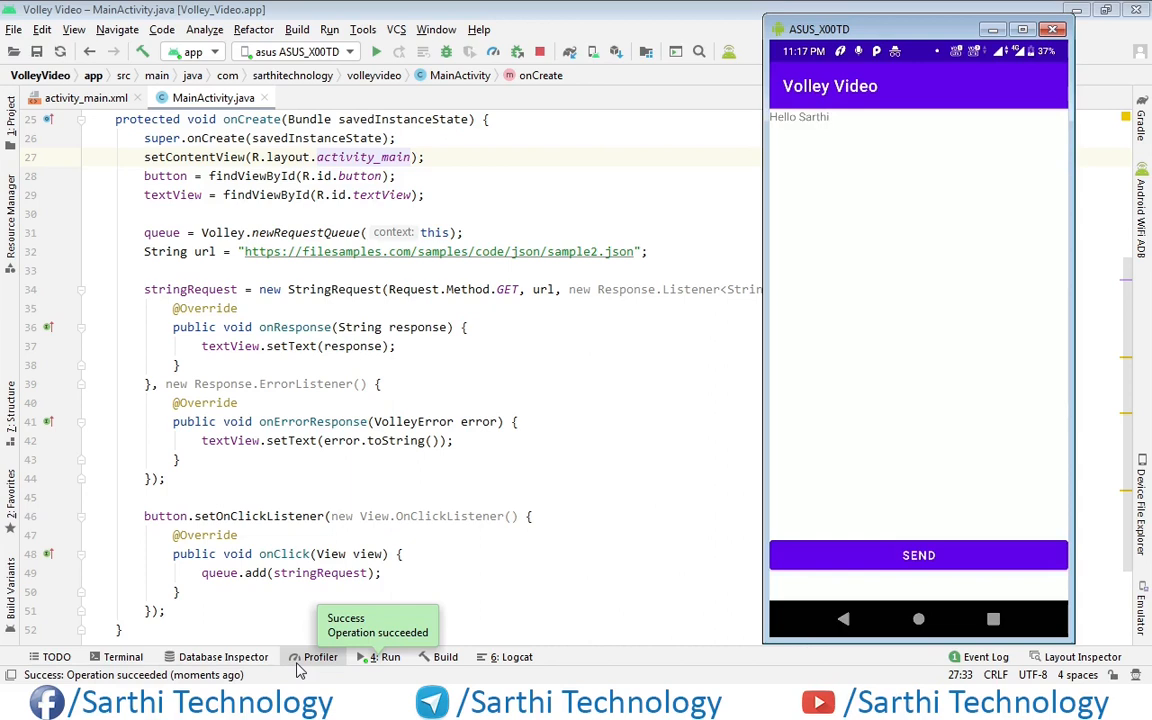
{"action": "mouse_move", "coordinate": [808, 568]}
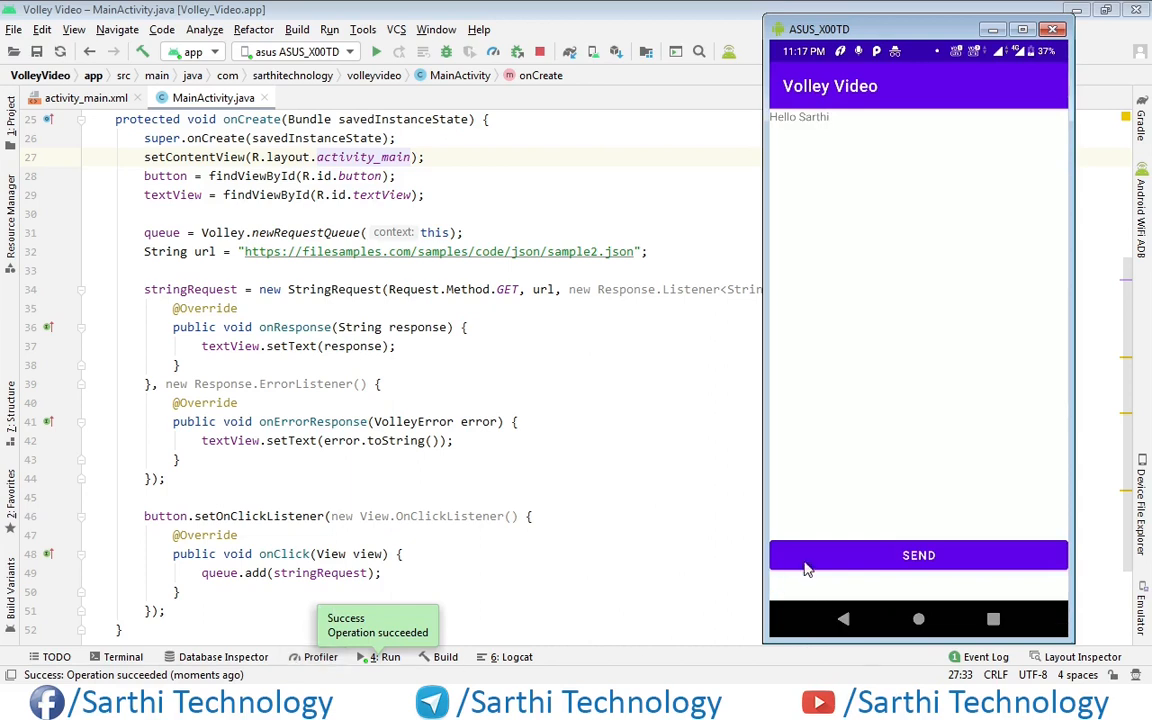
{"action": "mouse_move", "coordinate": [872, 556]}
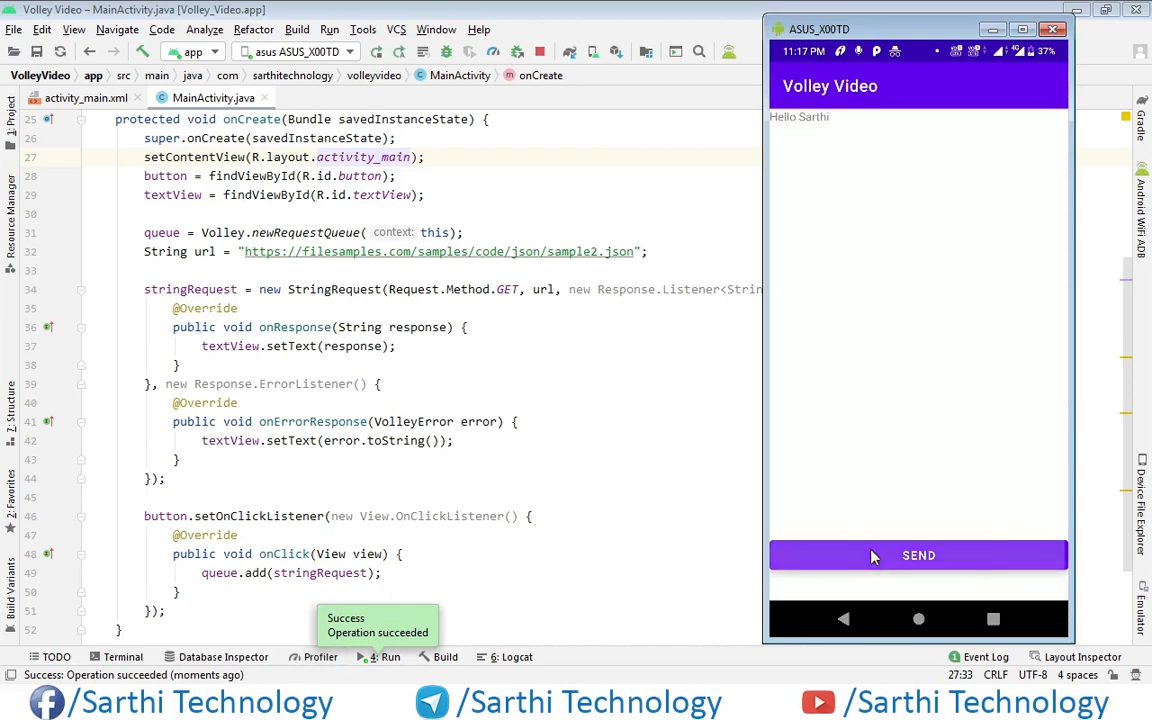
{"action": "left_click", "coordinate": [918, 556]}
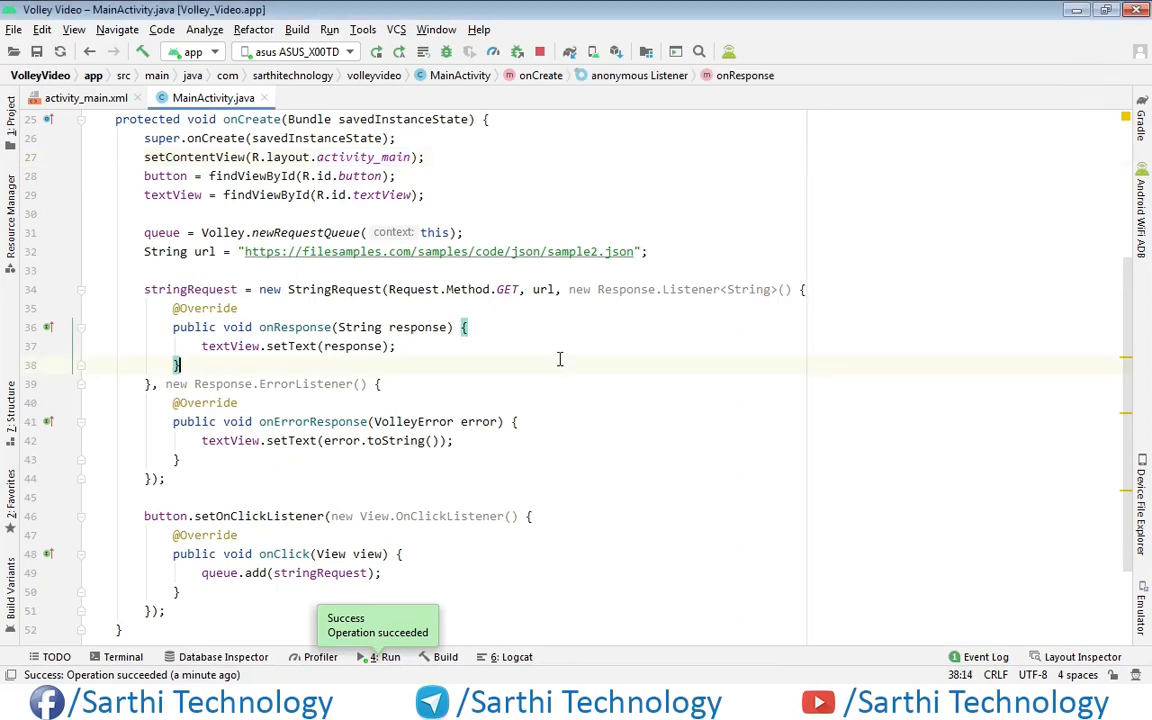
Declare the field String myTag = "myTag"; below the RequestQueue queue declaration
{"action": "scroll", "scroll_direction": "up", "scroll_amount": 3}
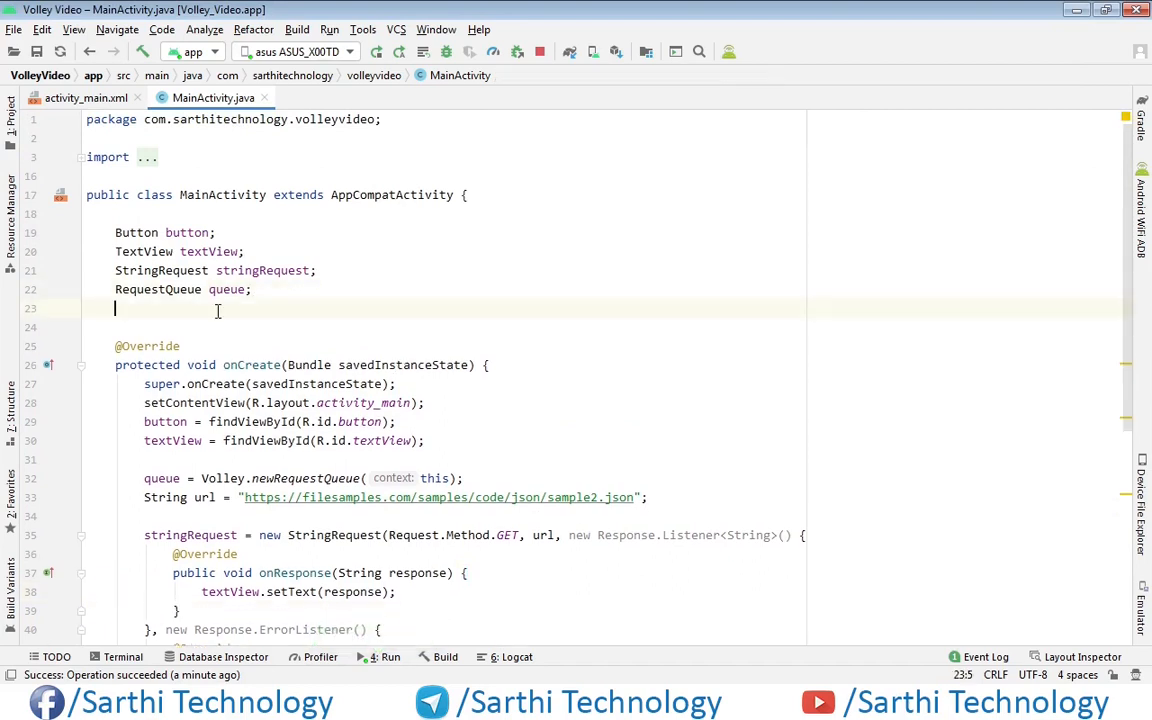
{"action": "type", "text": "String"}
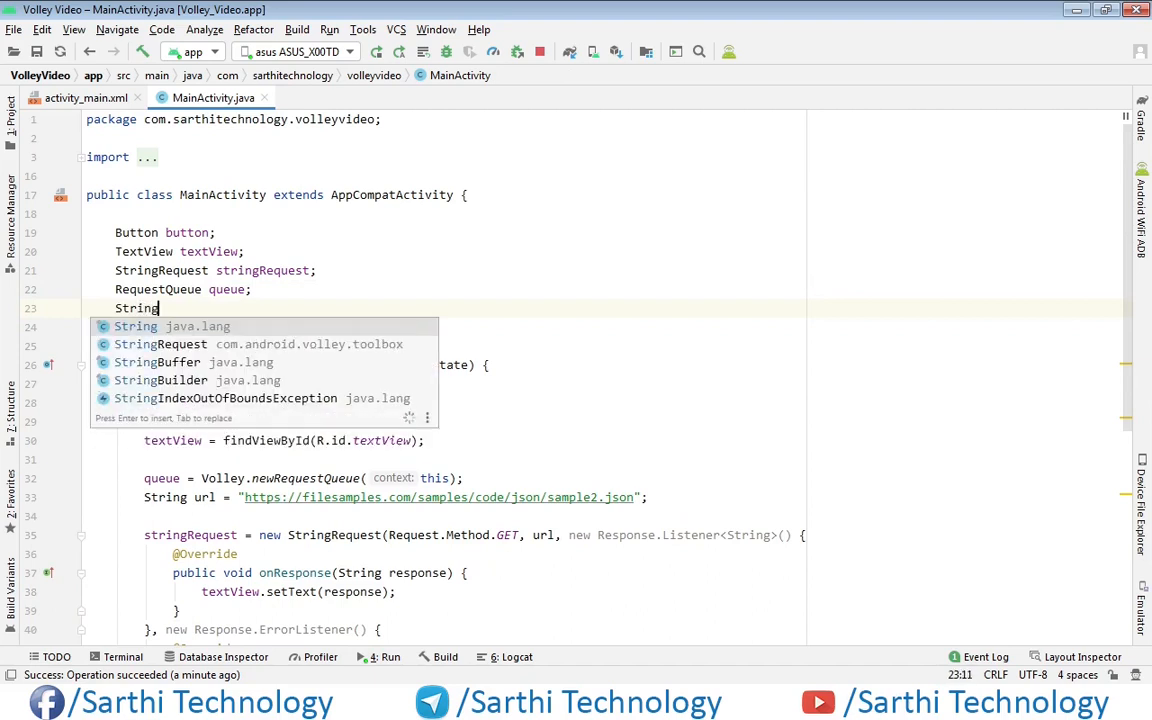
{"action": "type", "text": "my"}
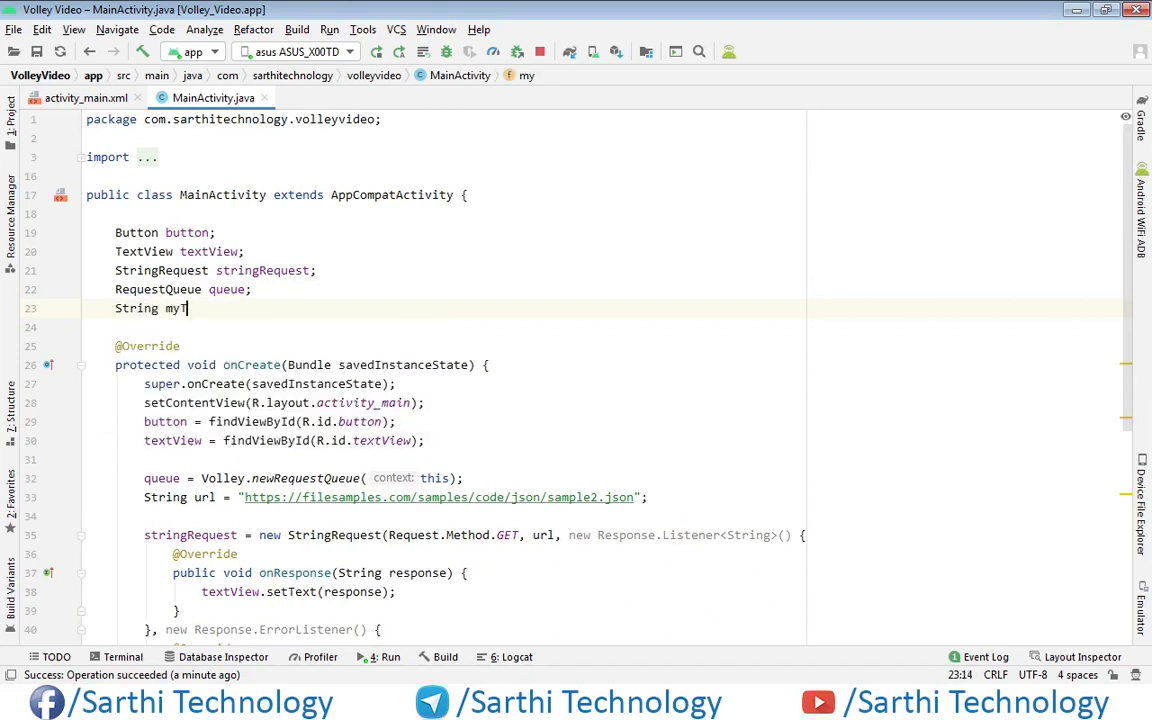
{"action": "type", "text": "ag = \"myT"}
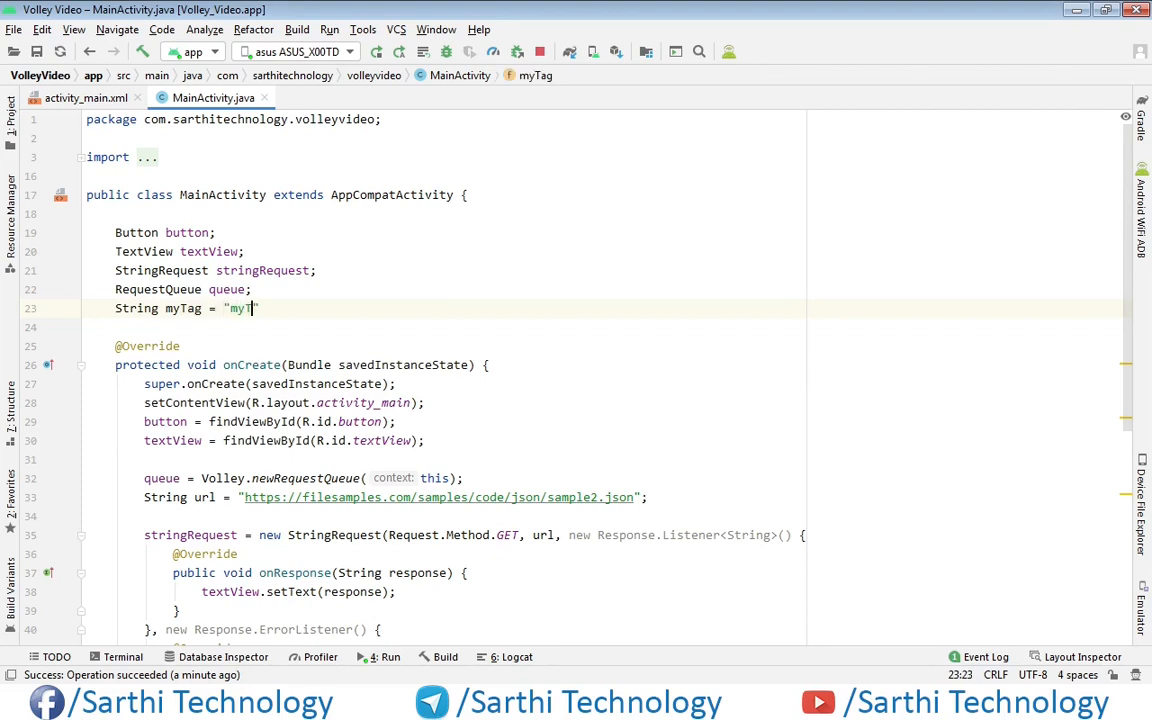
{"action": "type", "text": "ag"}
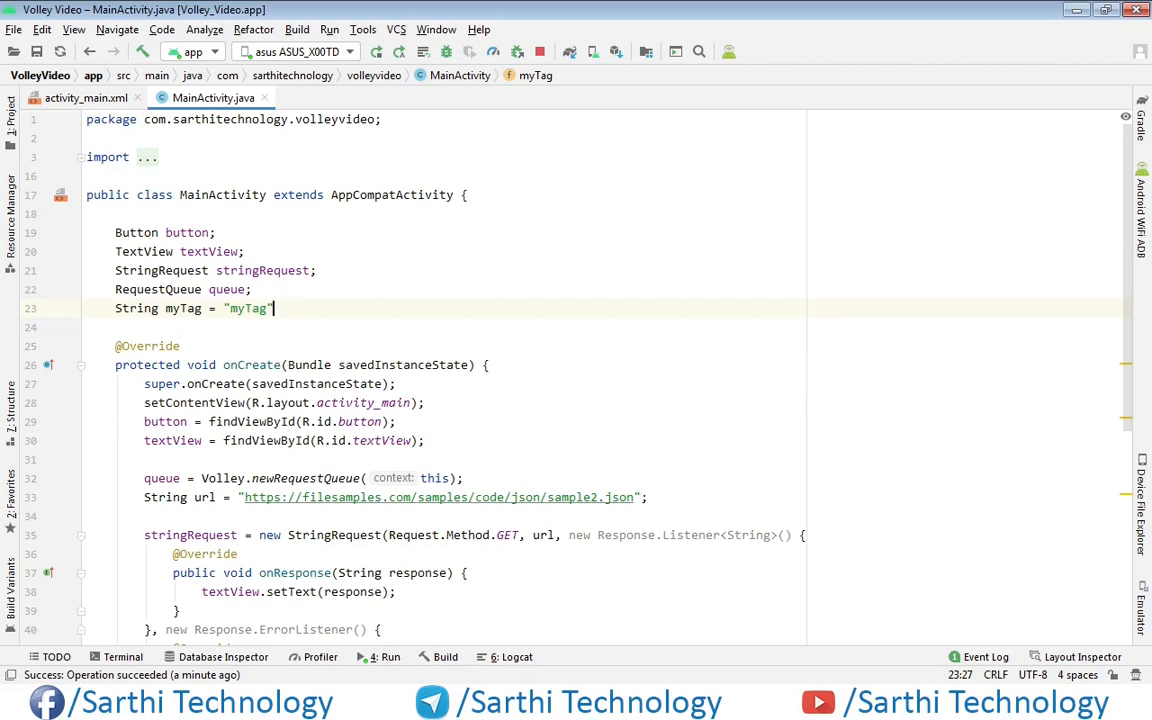
{"action": "type", "text": ";"}
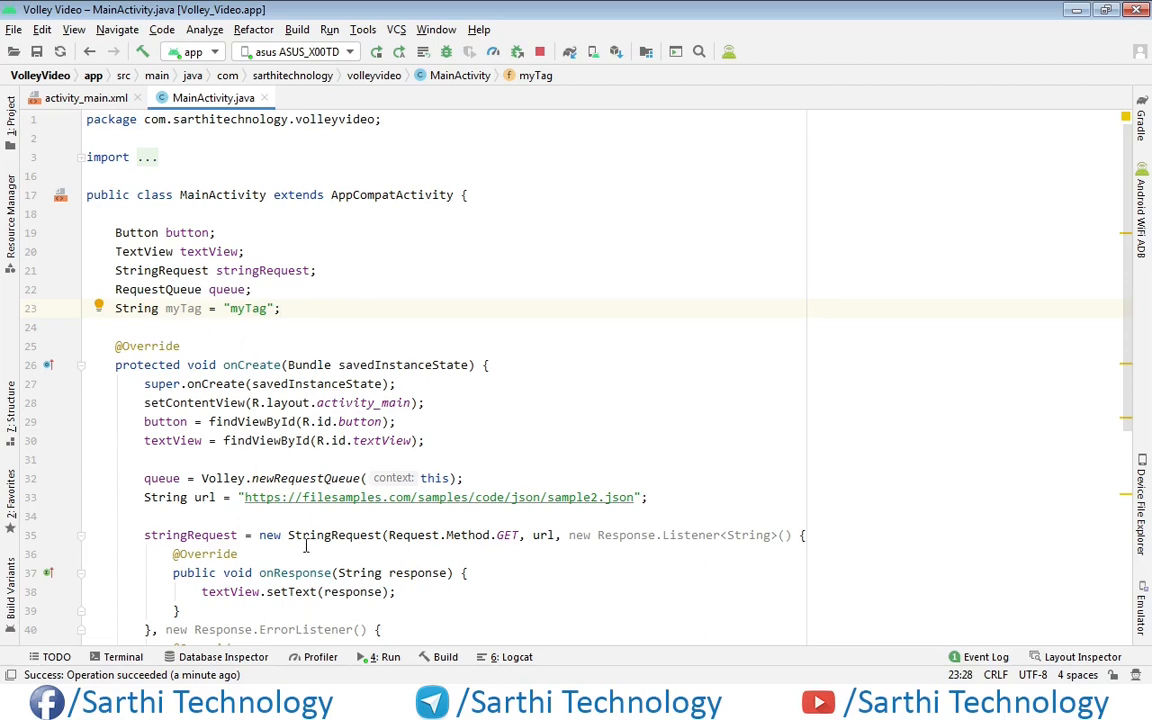
{"action": "mouse_move", "coordinate": [180, 536]}
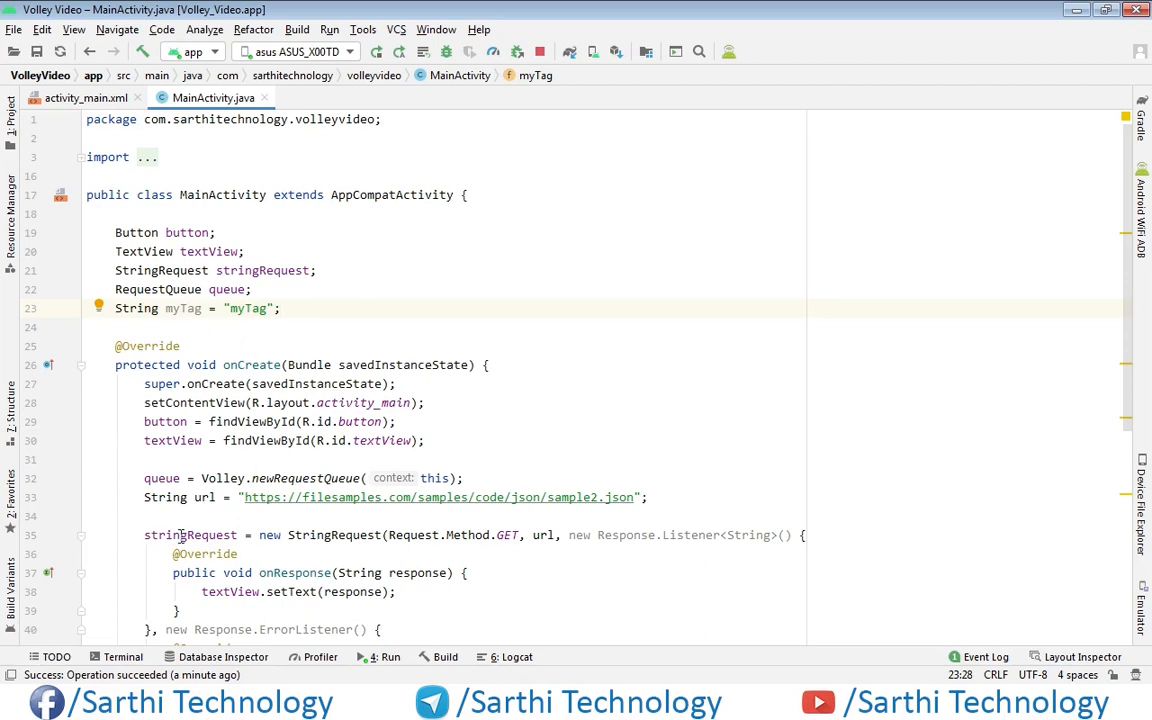
Add stringRequest.setTag(myTag); after the request definition, before the button's click listener
{"action": "scroll", "scroll_direction": "down", "scroll_amount": 3}
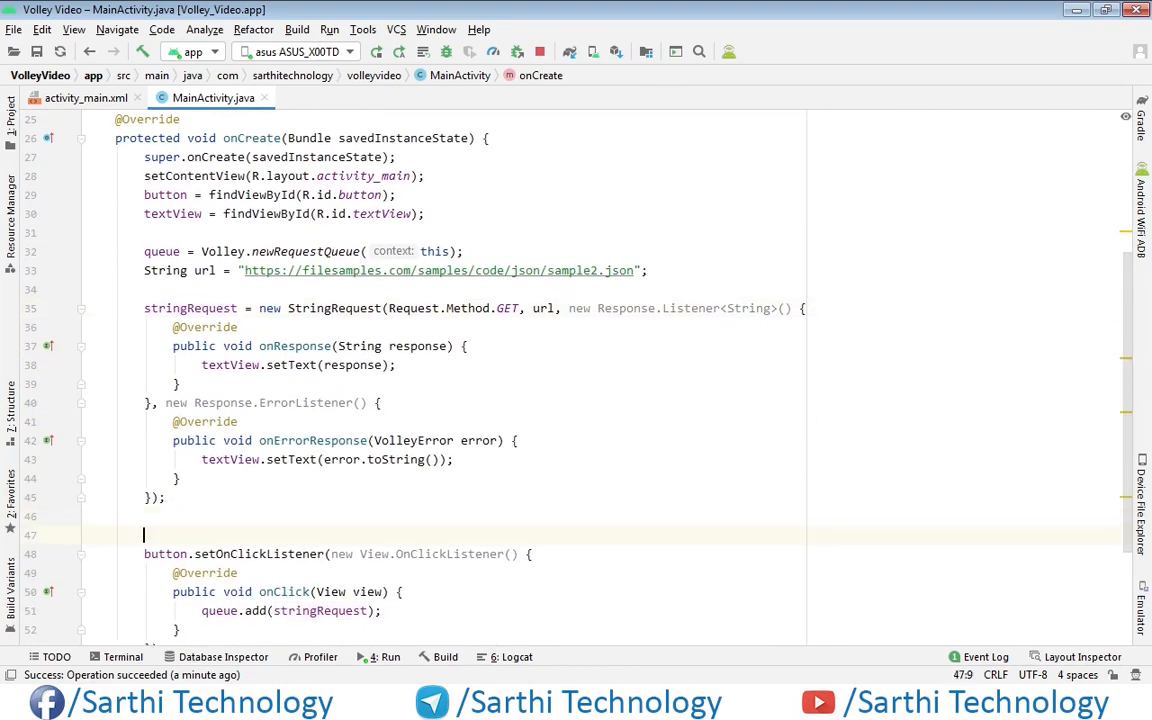
{"action": "type", "text": "s"}
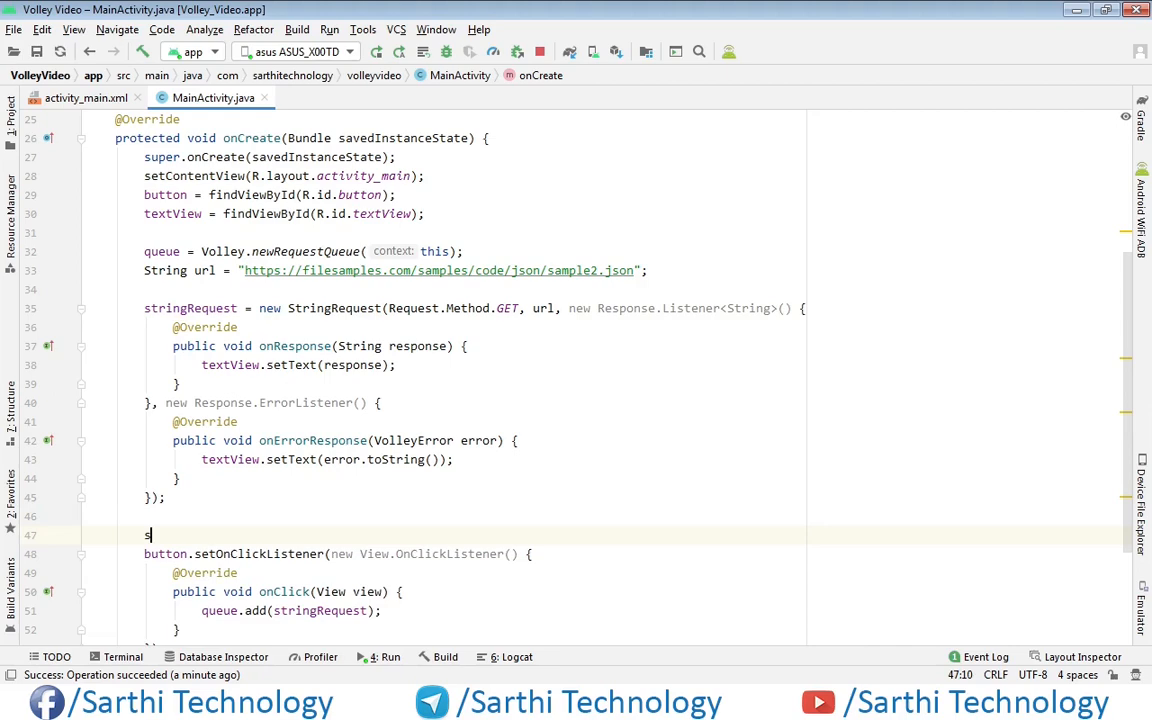
{"action": "type", "text": "st"}
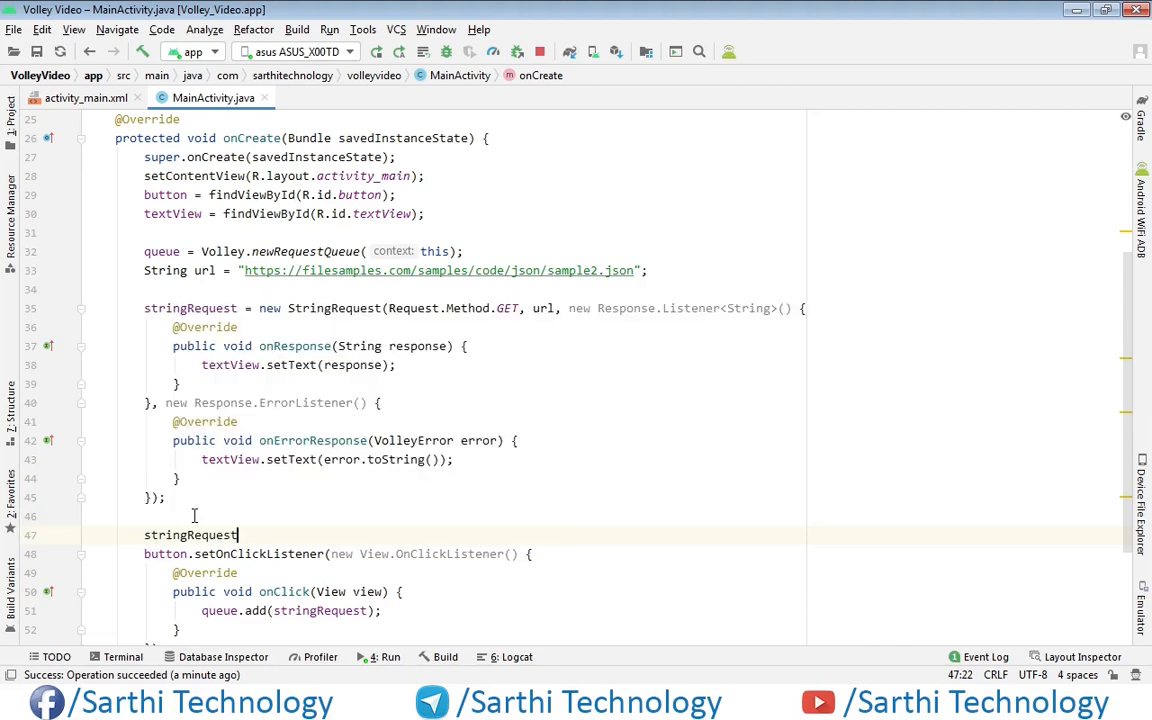
{"action": "type", "text": ".setTag(m"}
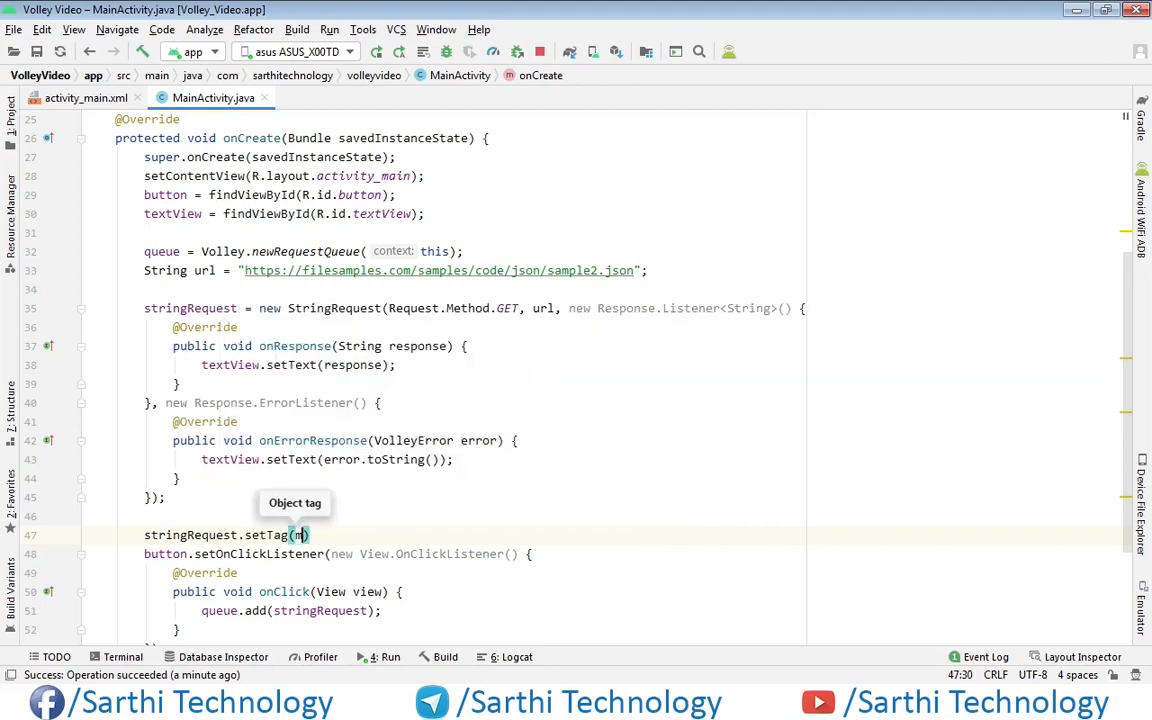
{"action": "type", "text": "myTag"}
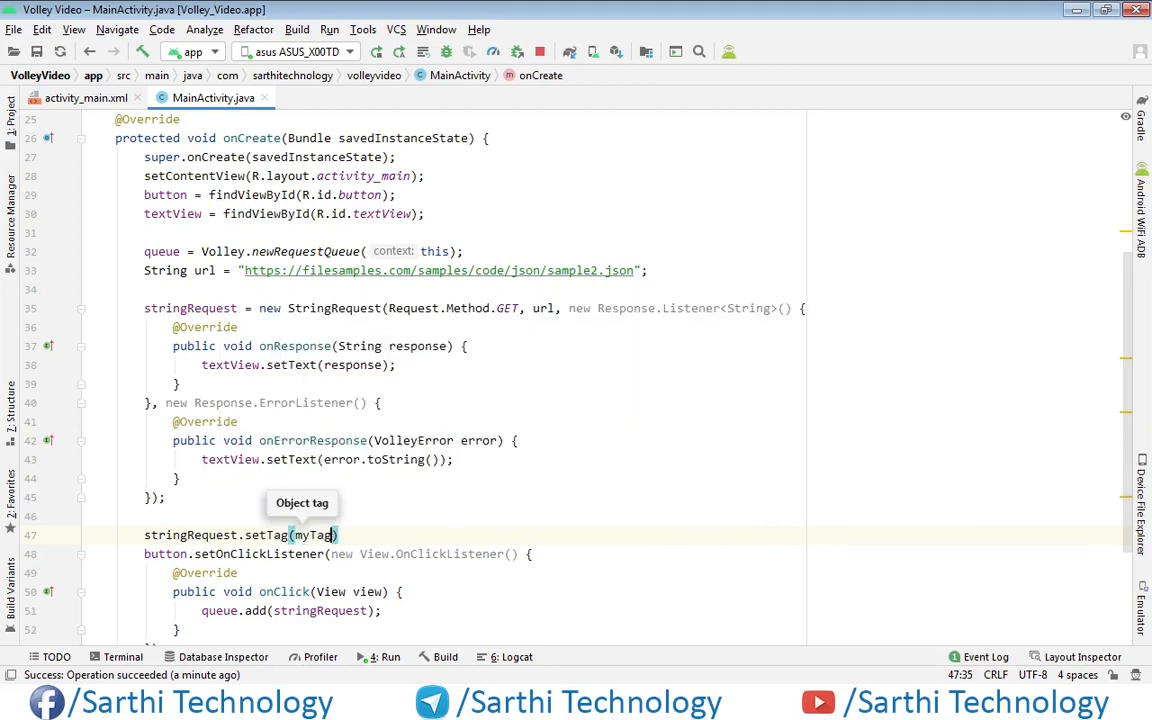
{"action": "type", "text": ";"}
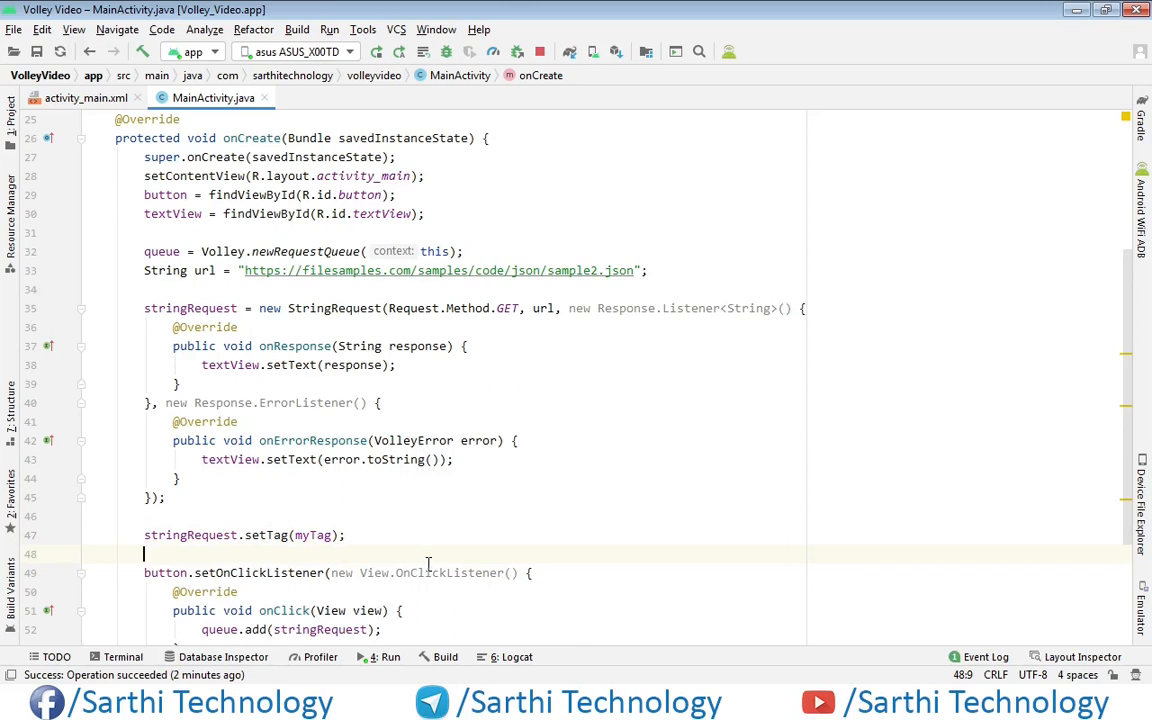
{"action": "scroll", "scroll_direction": "down", "scroll_amount": 3}
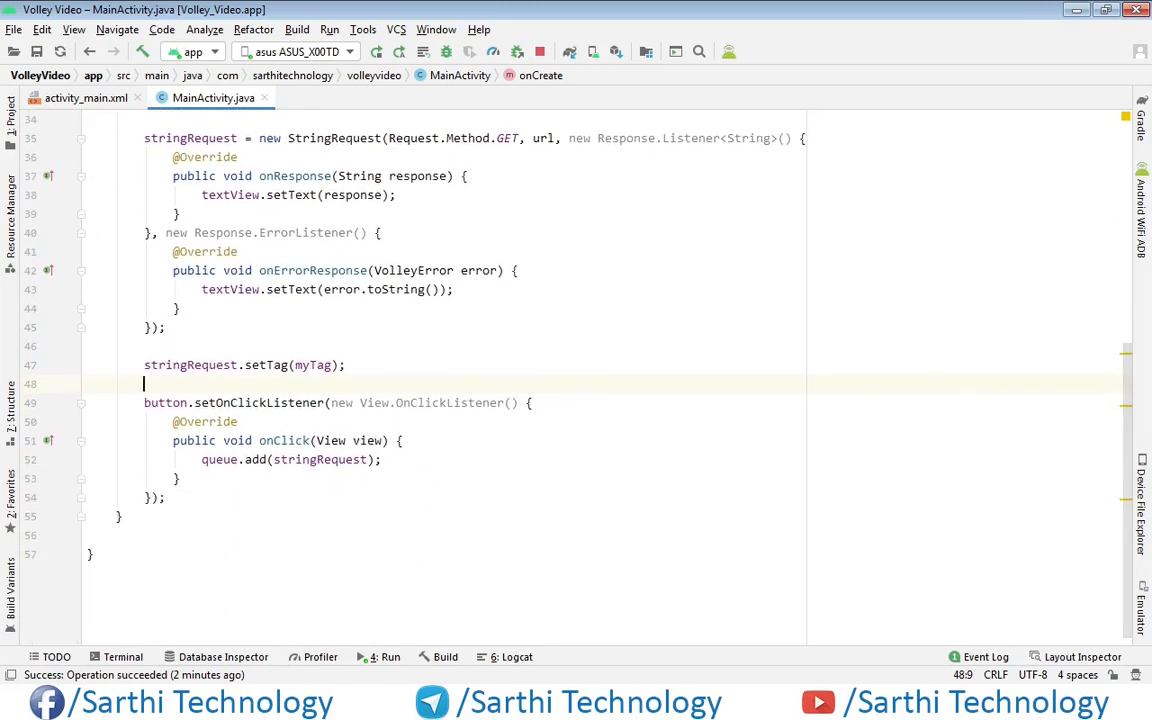
{"action": "mouse_move", "coordinate": [416, 504]}
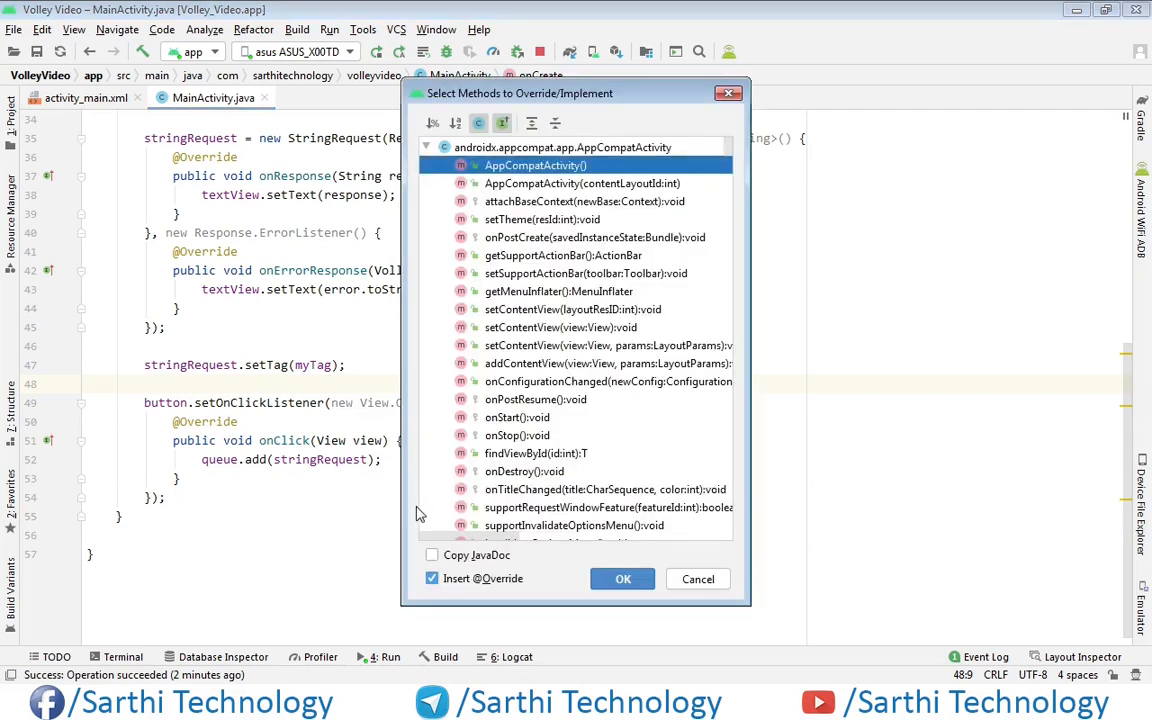
Generate an onStop() override via Select Methods to Override, searching 'on'
{"action": "type", "text": "onstop"}
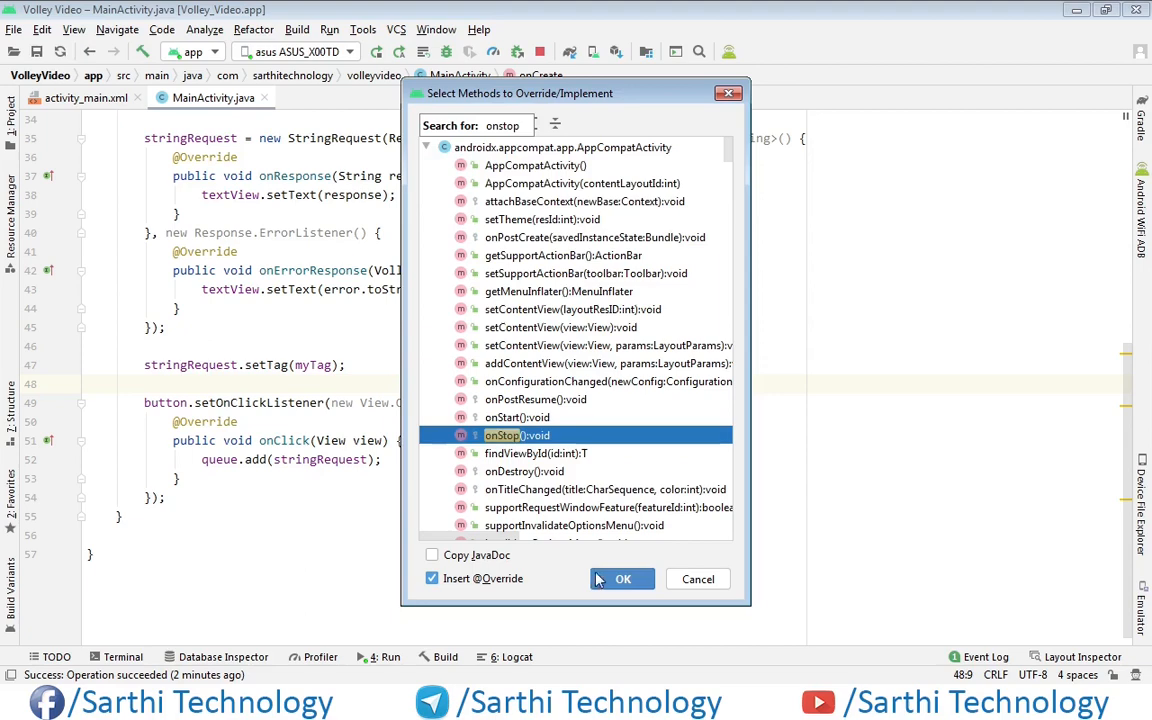
{"action": "left_click", "coordinate": [622, 578]}
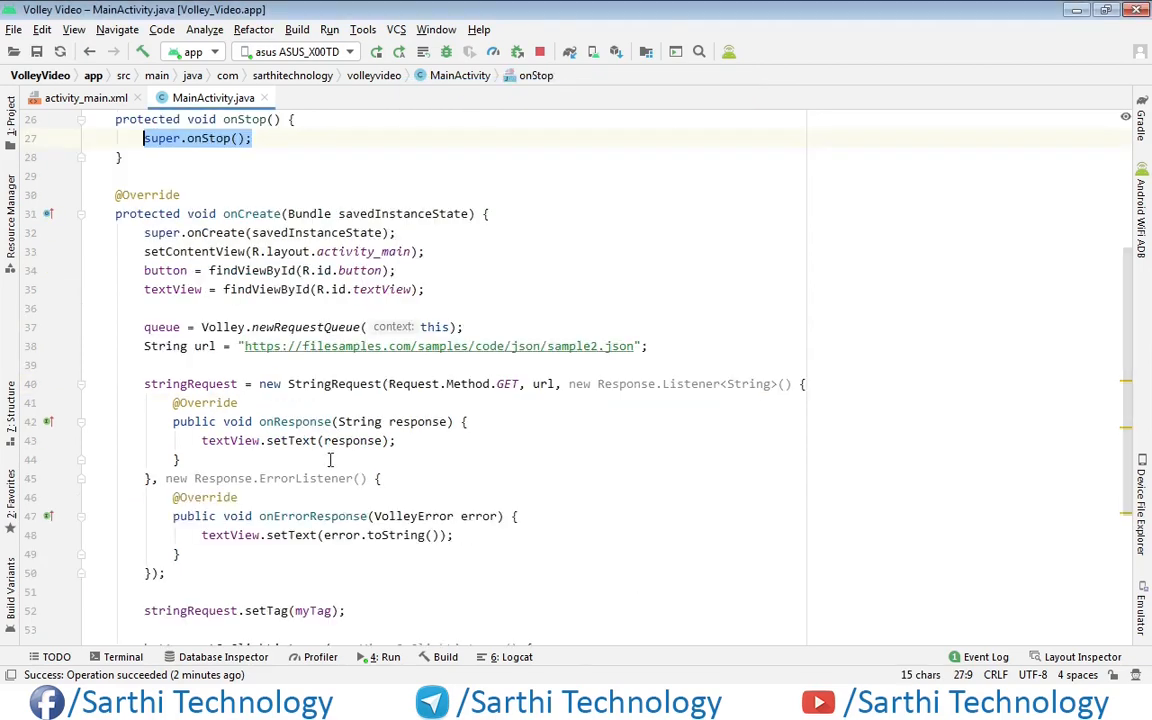
Inside onStop, add if(queue!=null) queue.cancelAll(myTag); using the cancelAll(Object tag) overload
{"action": "scroll", "scroll_direction": "up", "scroll_amount": 3}
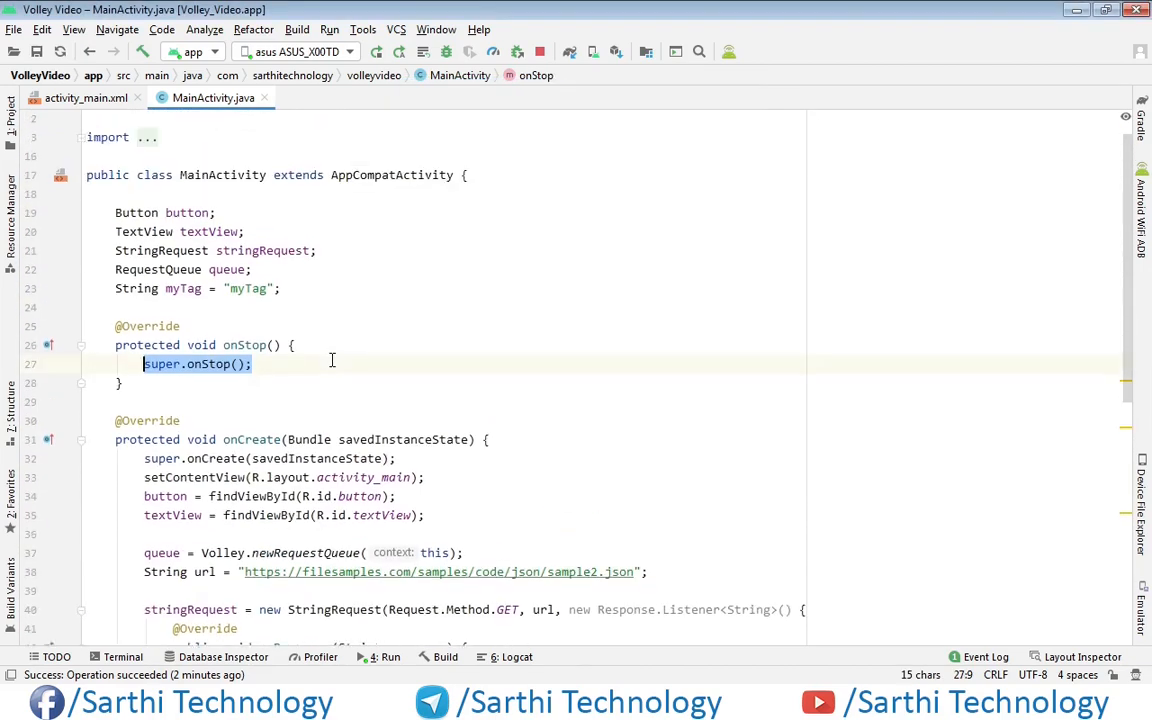
{"action": "scroll", "scroll_direction": "up", "scroll_amount": 3}
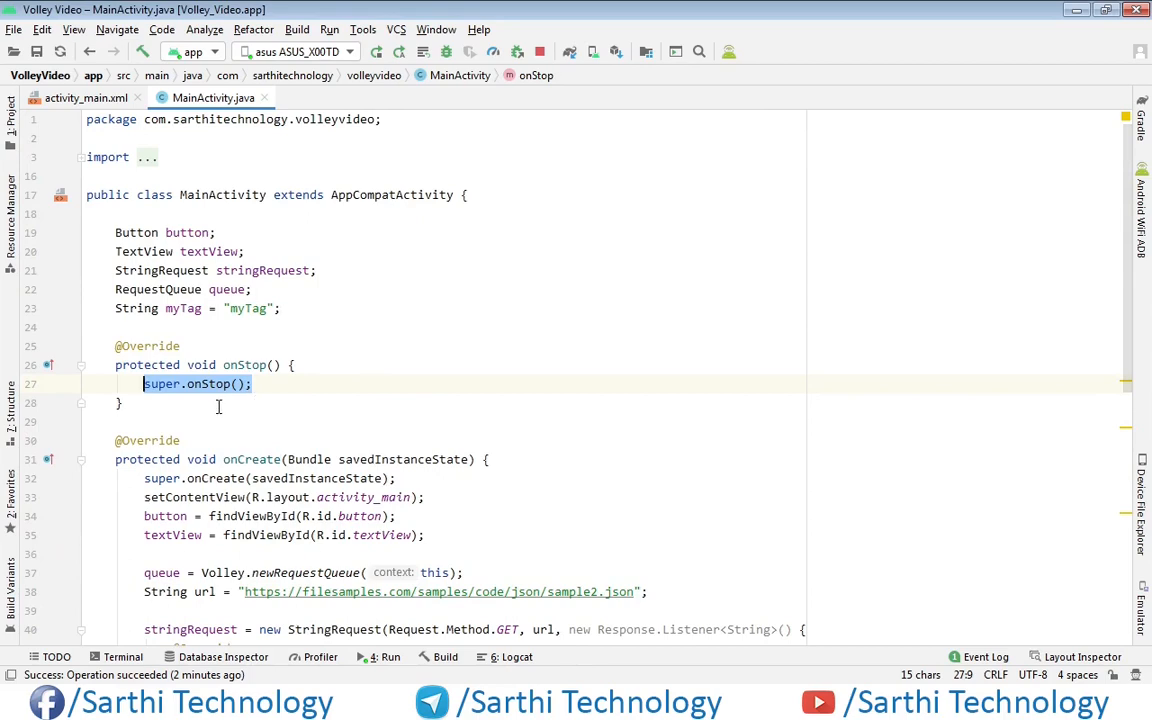
{"action": "left_click", "coordinate": [276, 384]}
{"action": "type", "text": "if(q"}
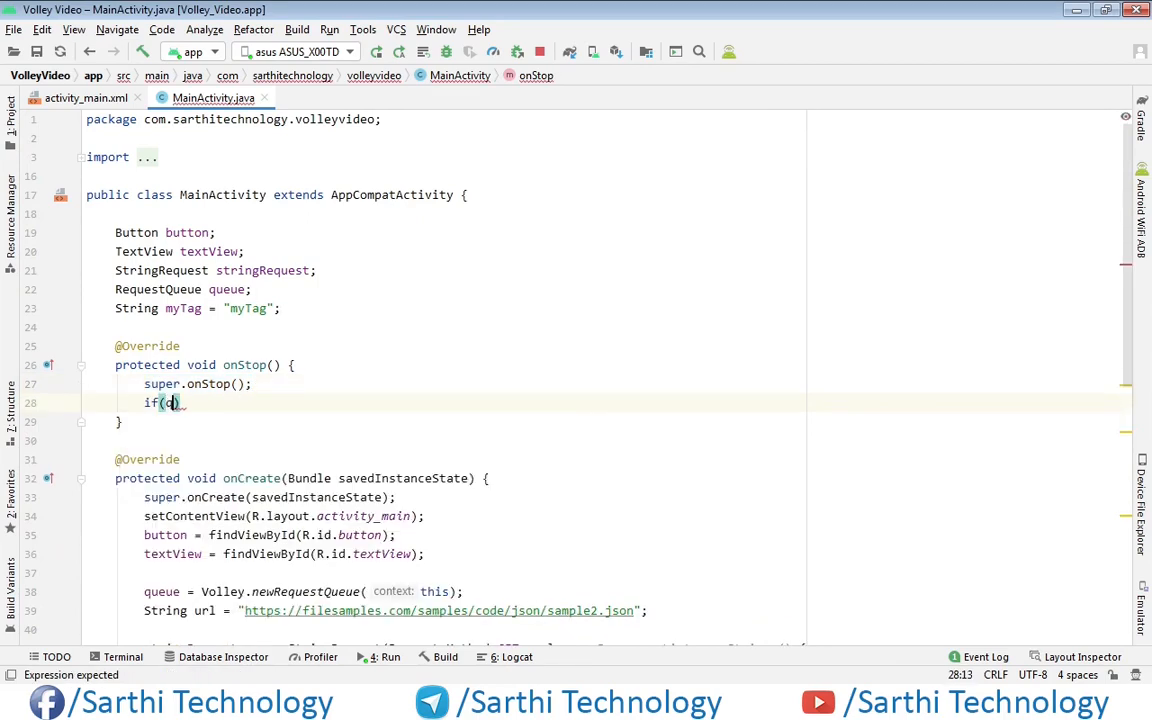
{"action": "type", "text": "queue!"}
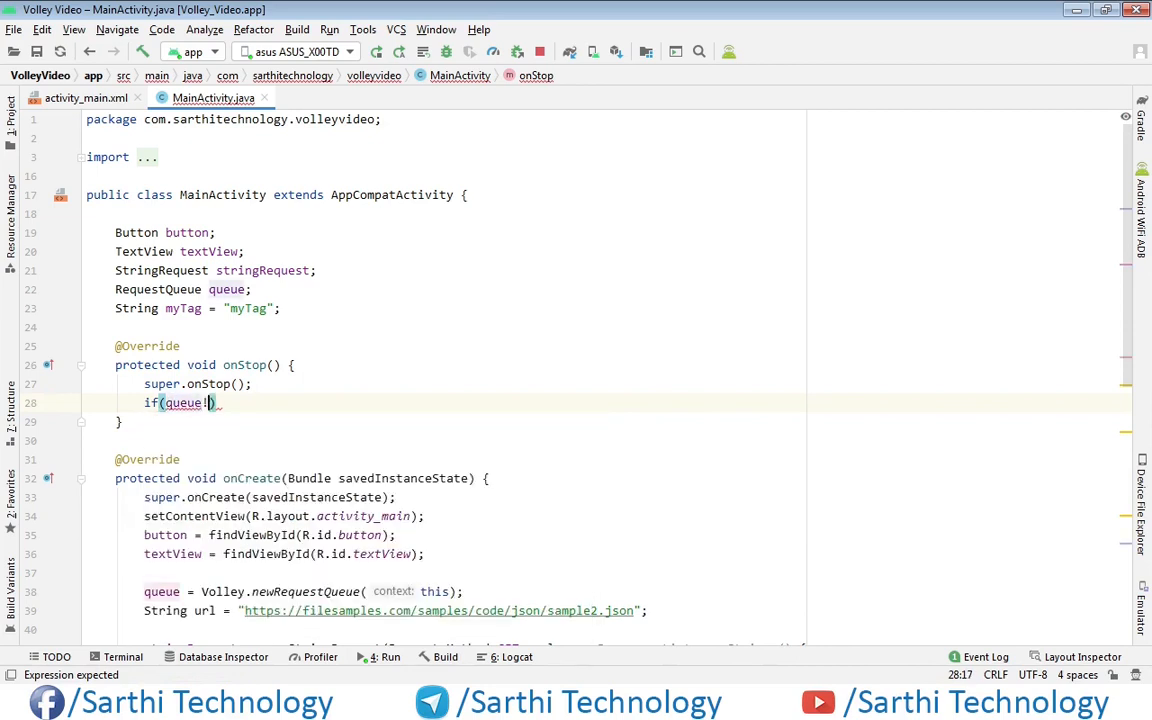
{"action": "type", "text": "=null"}
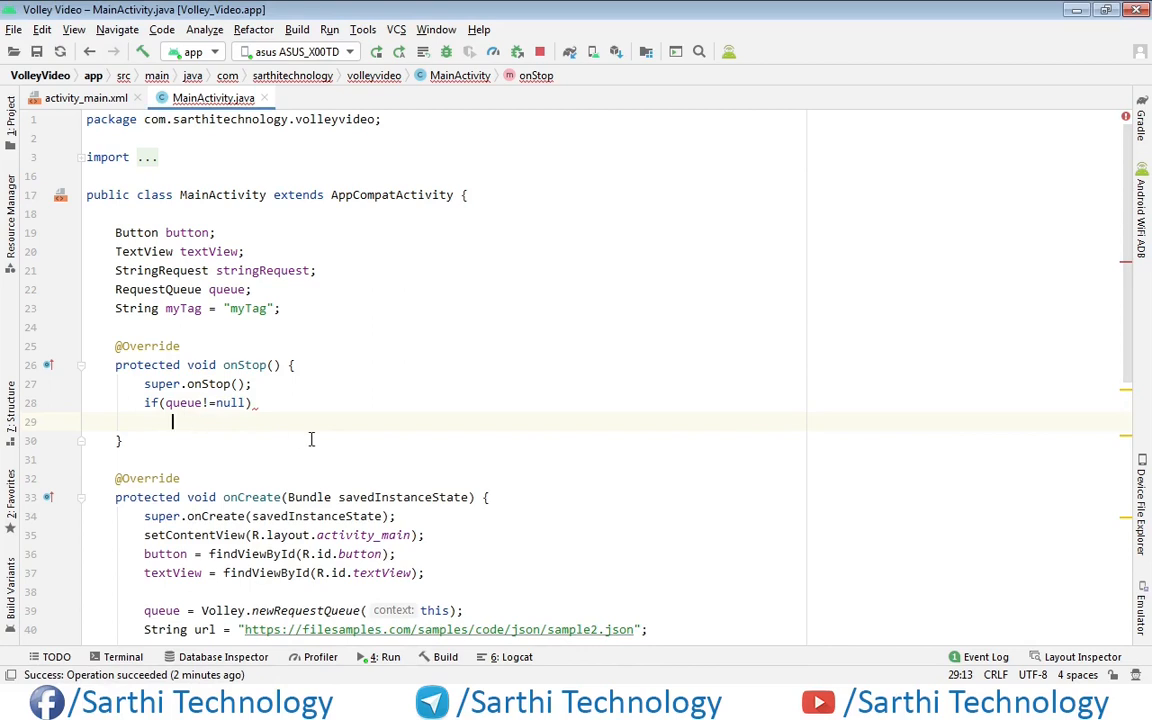
{"action": "type", "text": "queue"}
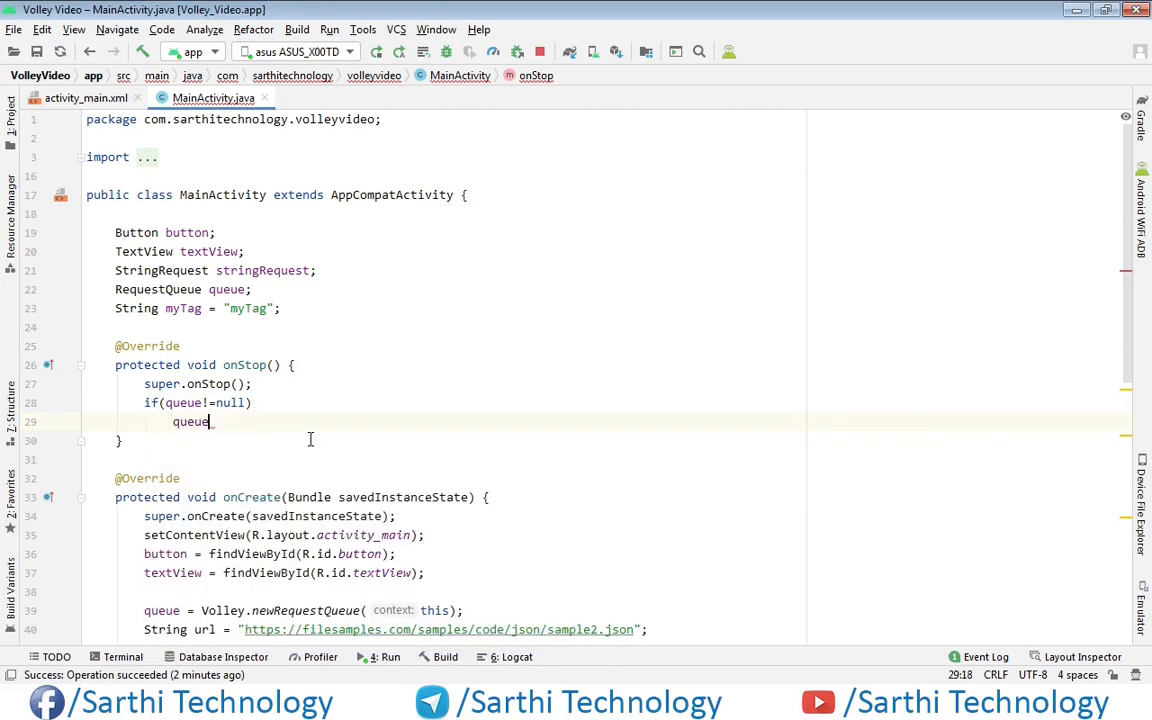
{"action": "type", "text": "."}
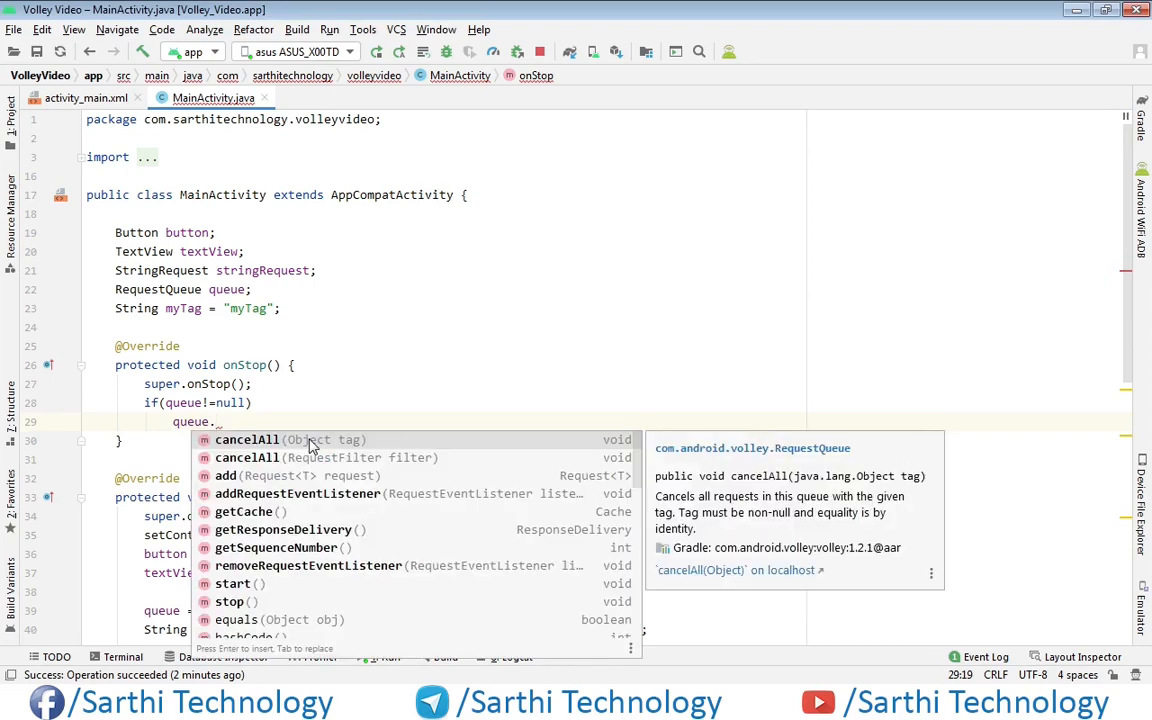
{"action": "left_click", "coordinate": [248, 440]}
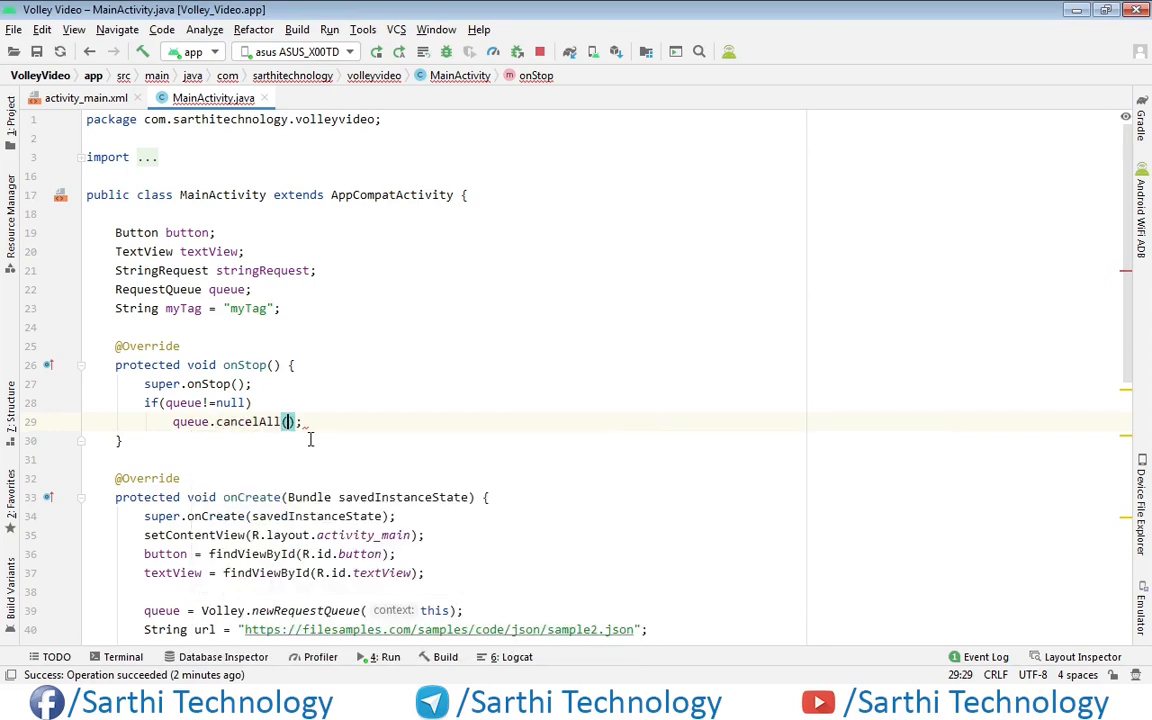
{"action": "type", "text": "myTag"}
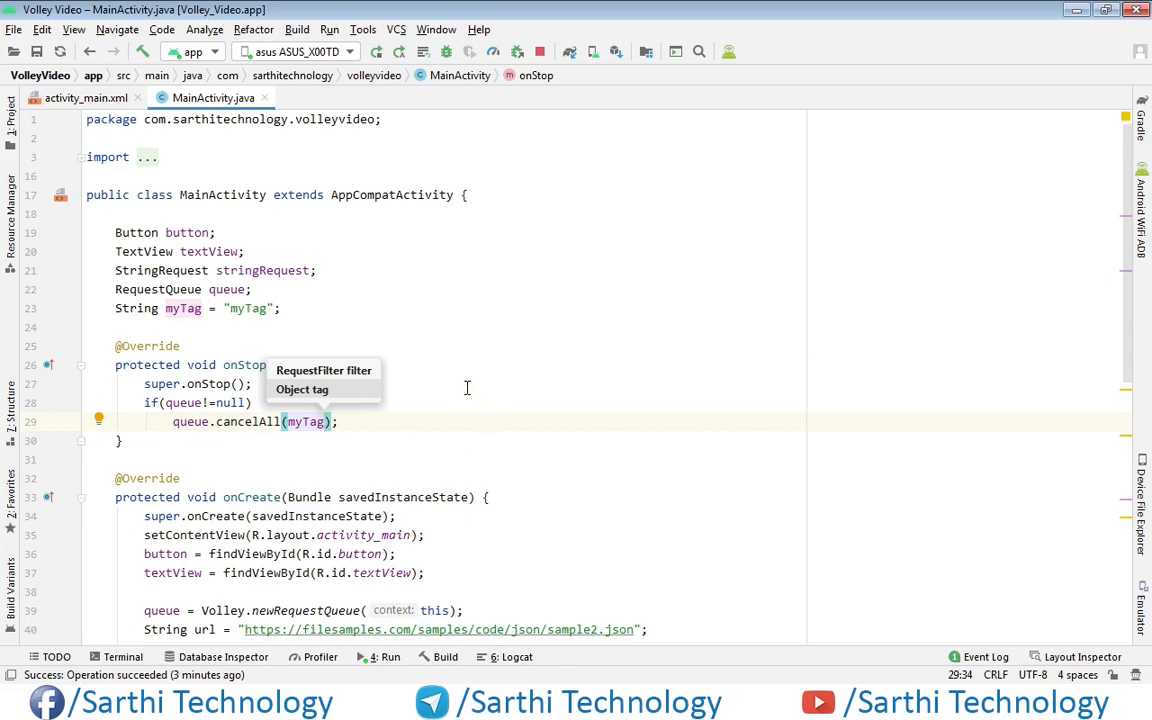
{"action": "mouse_move", "coordinate": [382, 116]}
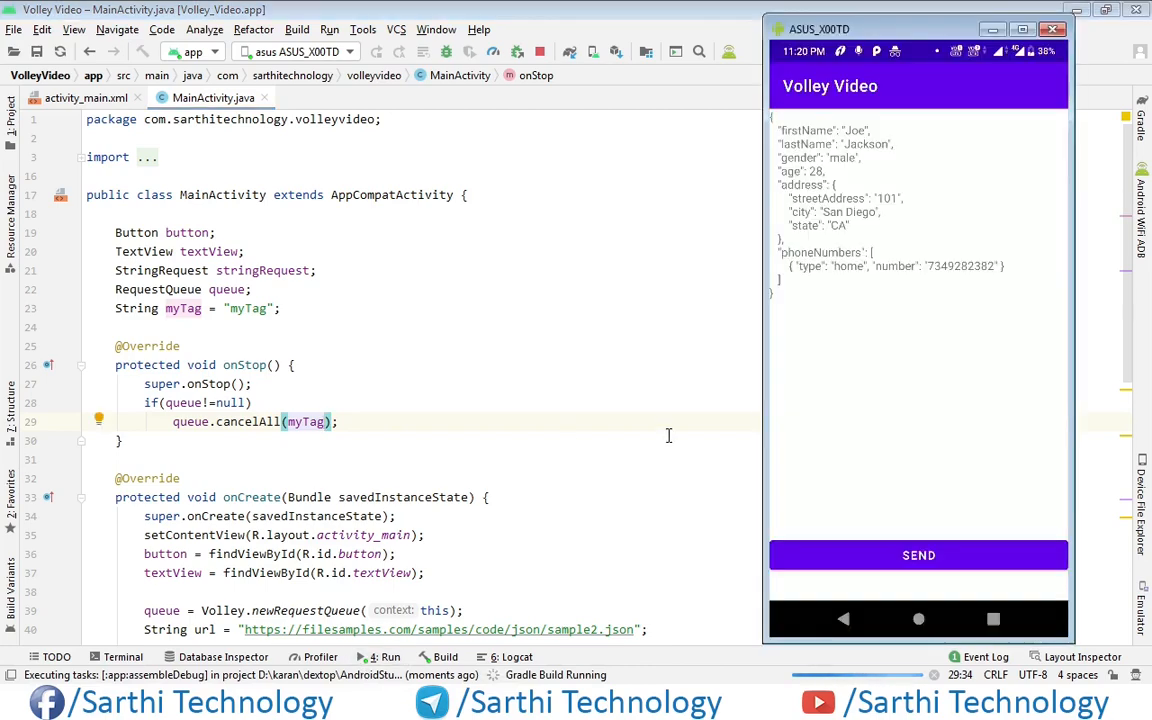
Run the rebuilt app on the emulator and tap SEND to display the fetched JSON record
{"action": "left_click", "coordinate": [376, 52]}
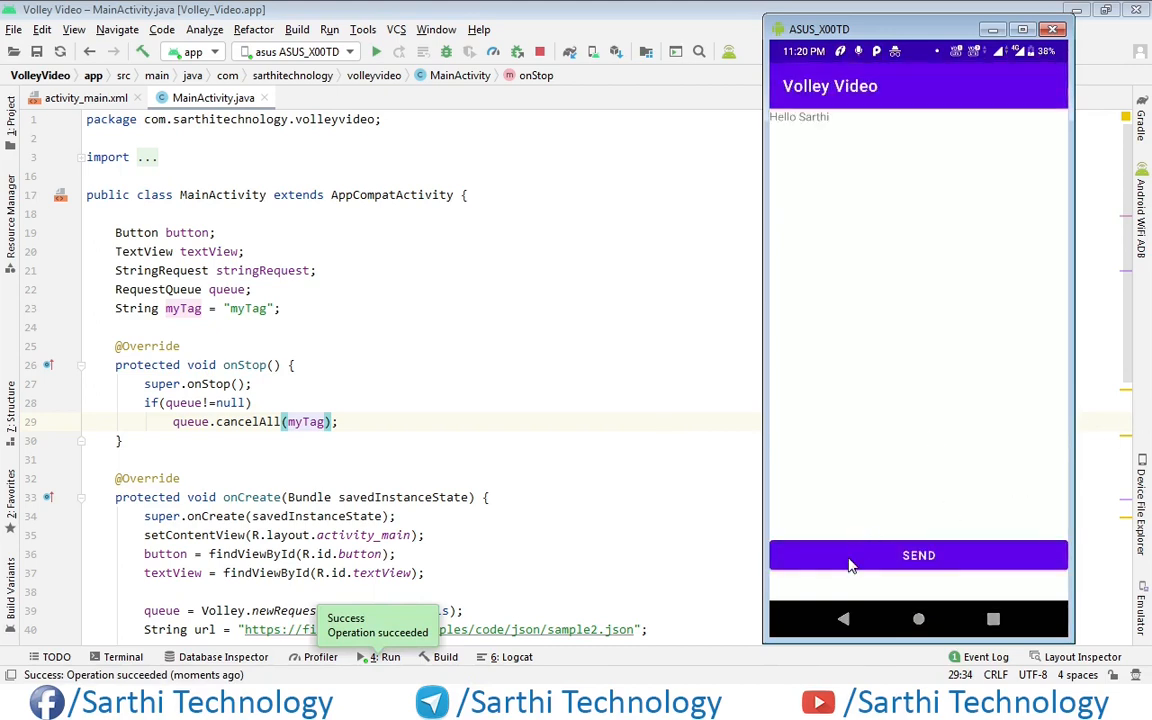
{"action": "left_click", "coordinate": [918, 556]}
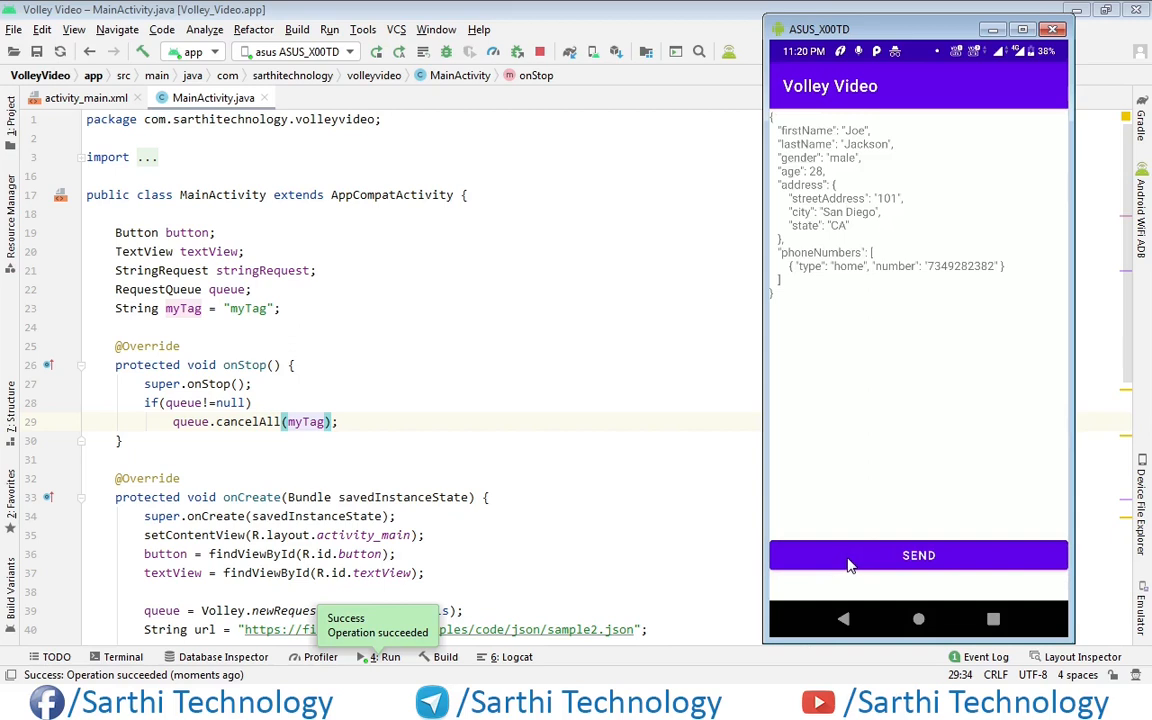
{"action": "mouse_move", "coordinate": [864, 532]}
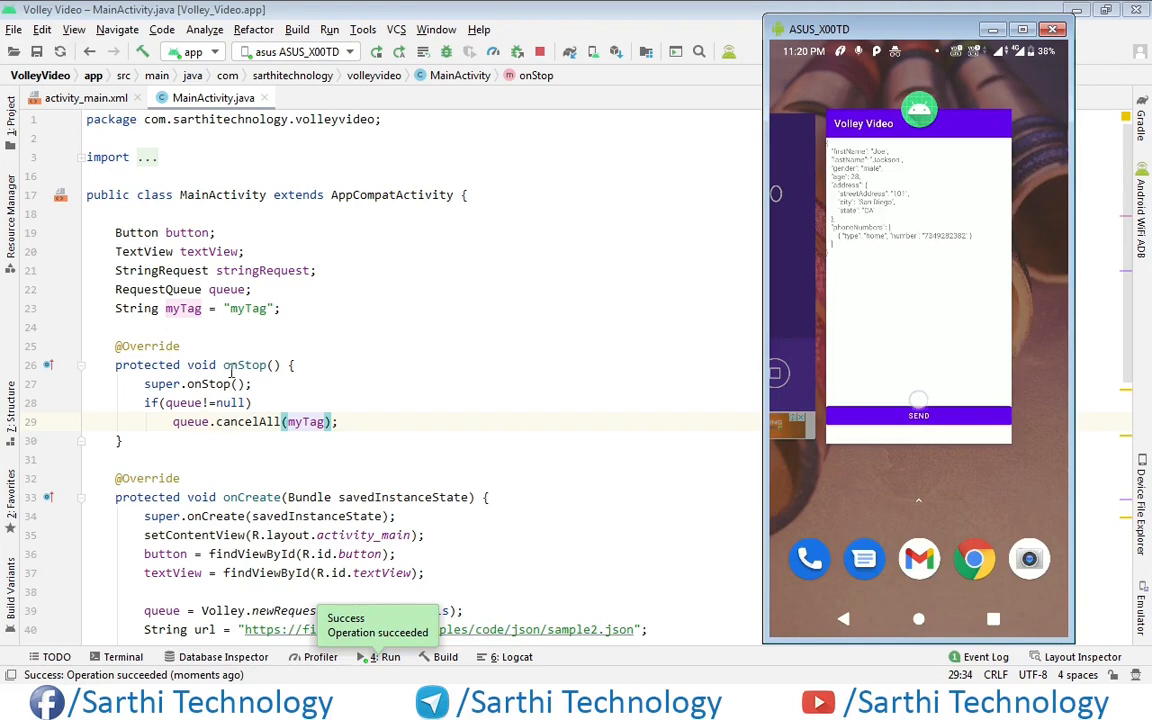
{"action": "mouse_move", "coordinate": [338, 468]}
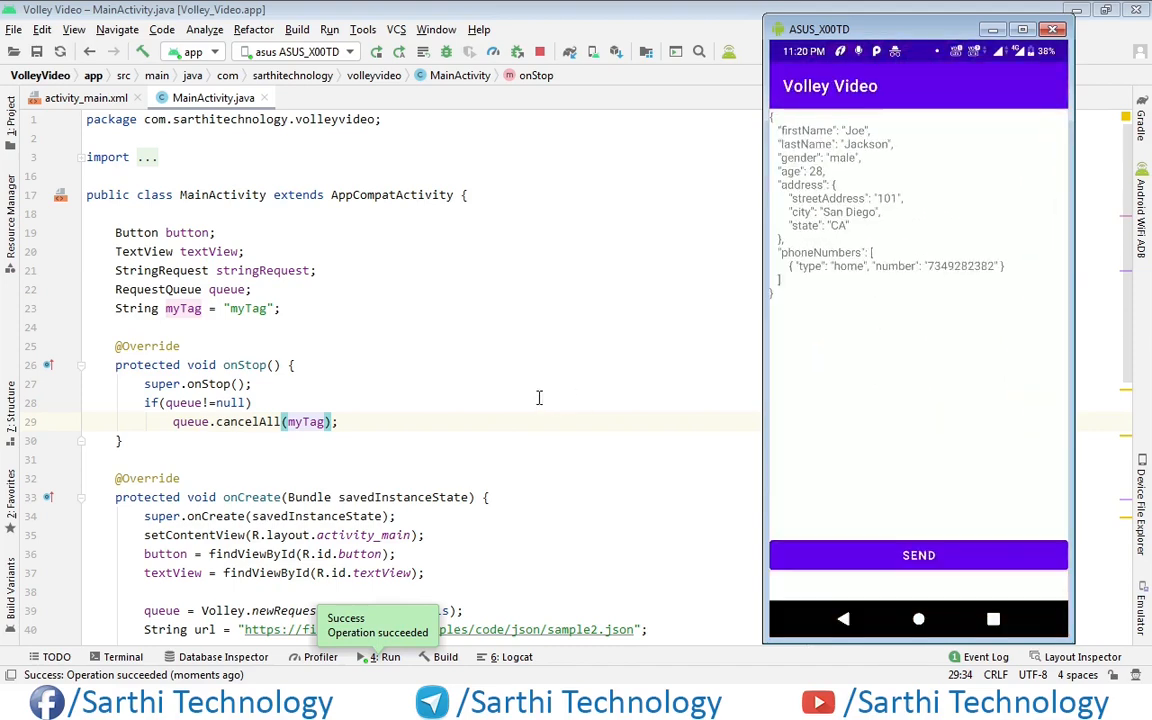
{"action": "mouse_move", "coordinate": [422, 380]}
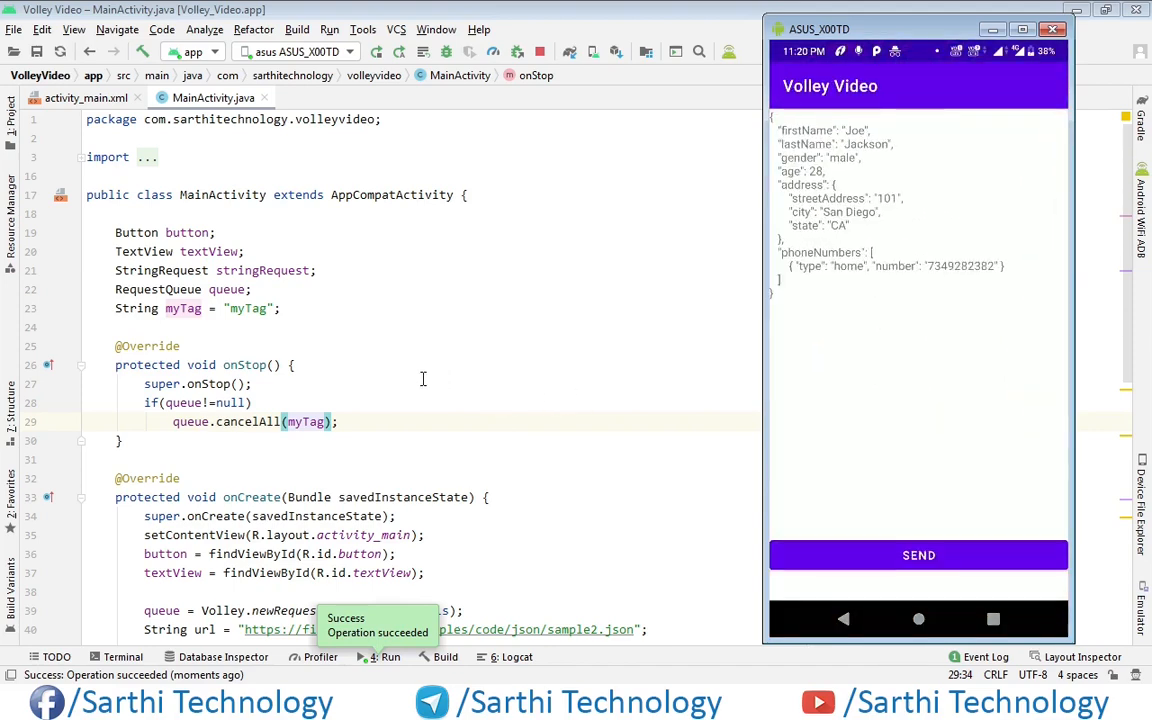